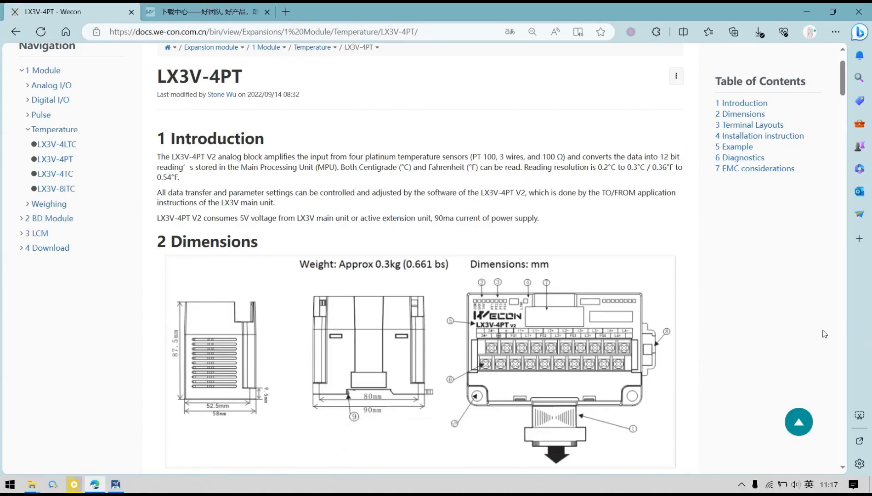
{"action": "mouse_move", "coordinate": [801, 343]}
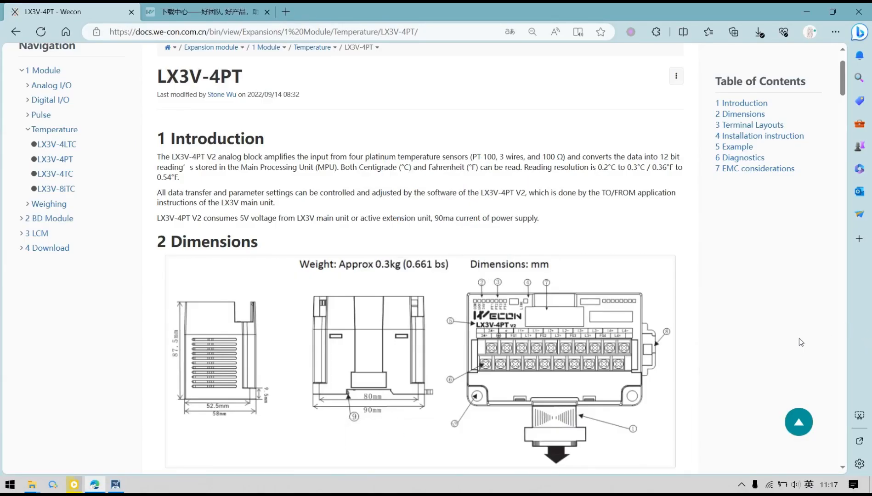
{"action": "mouse_move", "coordinate": [554, 283]}
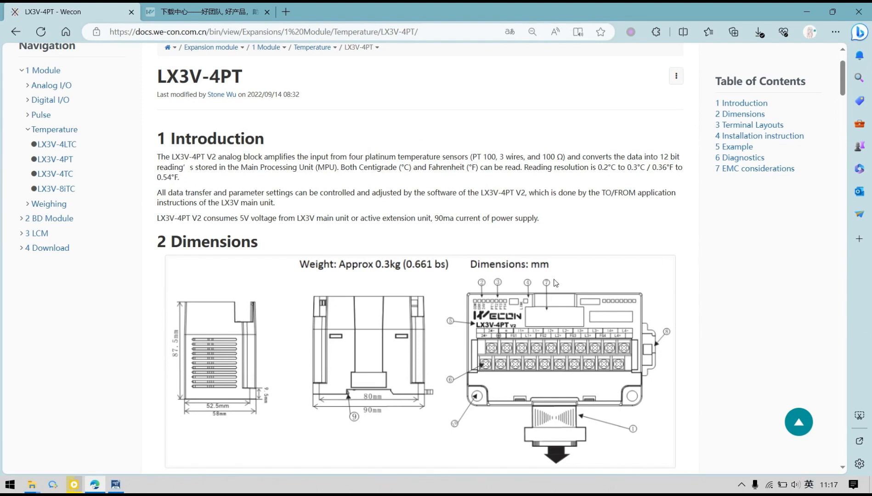
{"action": "mouse_move", "coordinate": [642, 223]}
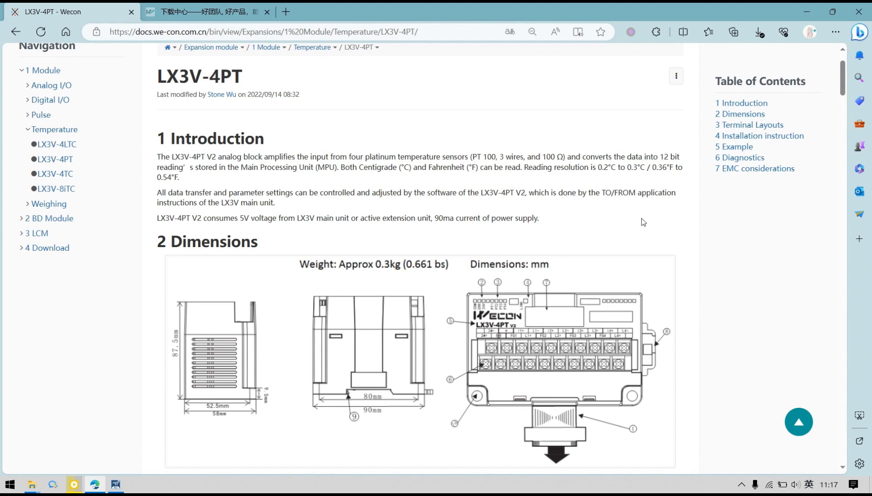
{"action": "mouse_move", "coordinate": [627, 214]}
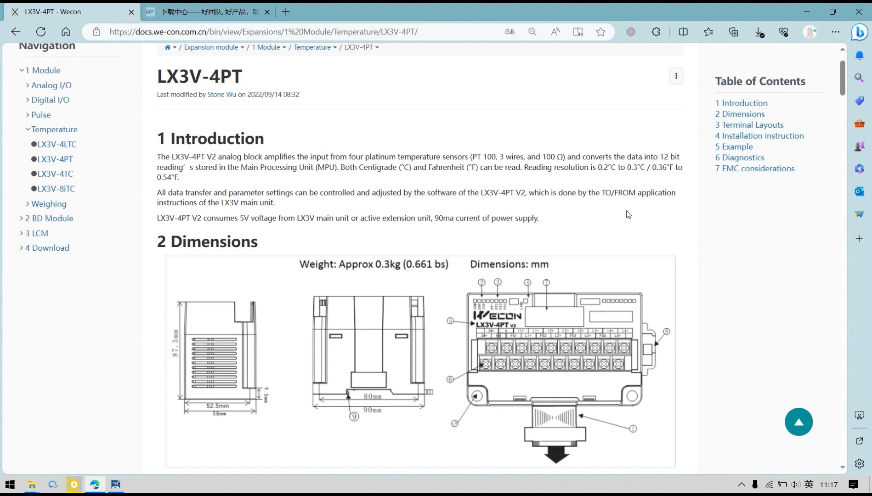
- Scroll the LX3V-4PT page past Terminal Layouts to the analog input graphs and buffer memory table
{"action": "scroll", "scroll_direction": "down", "scroll_amount": 3}
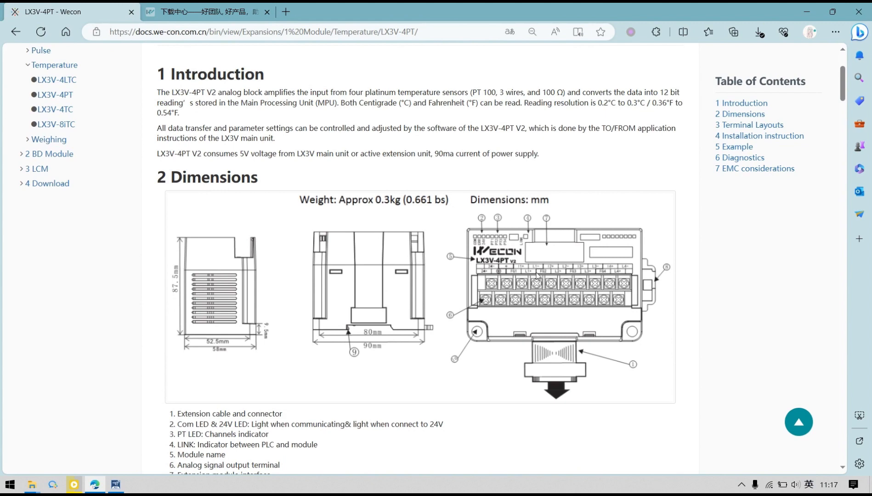
{"action": "scroll", "scroll_direction": "down", "scroll_amount": 3}
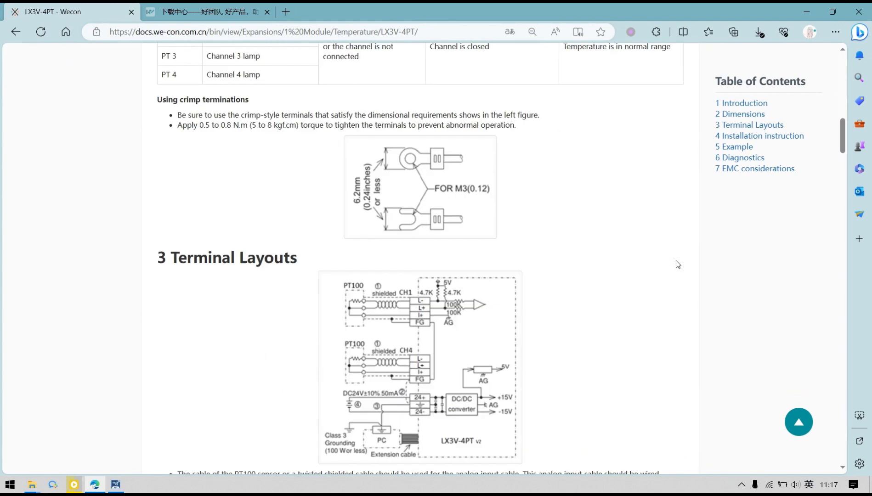
{"action": "scroll", "scroll_direction": "down", "scroll_amount": 3}
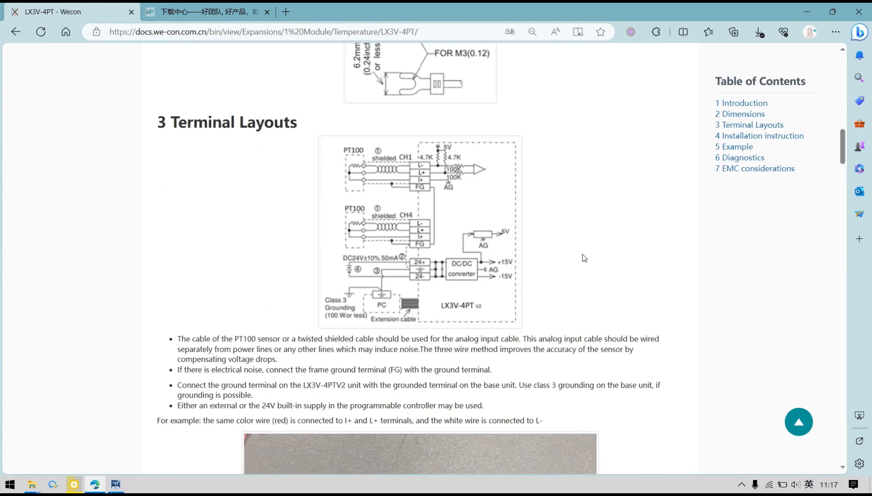
{"action": "mouse_move", "coordinate": [492, 186]}
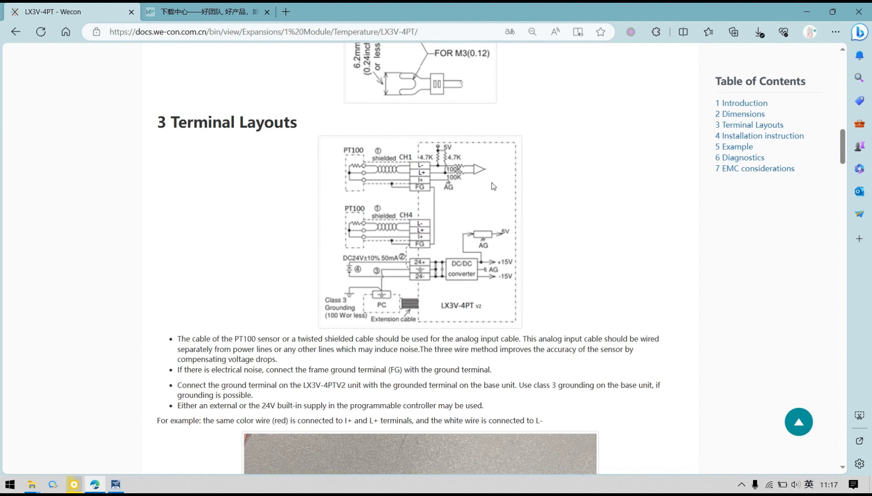
{"action": "mouse_move", "coordinate": [447, 172]}
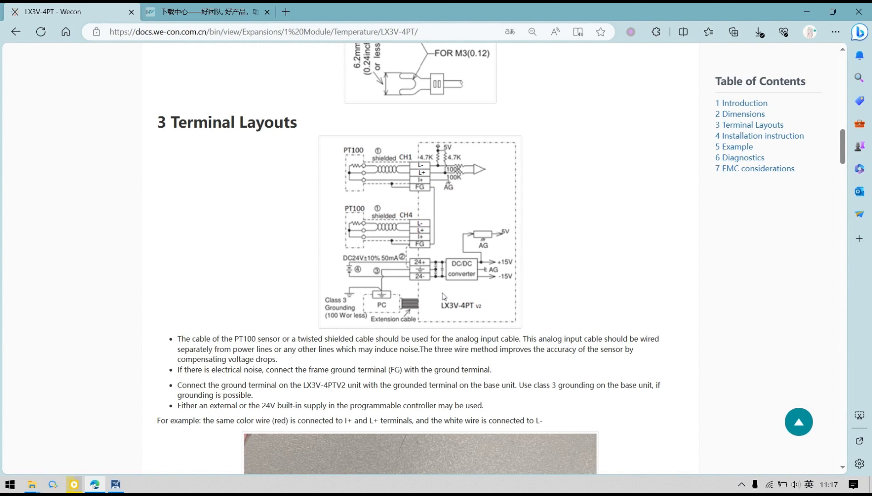
{"action": "left_click", "coordinate": [442, 296]}
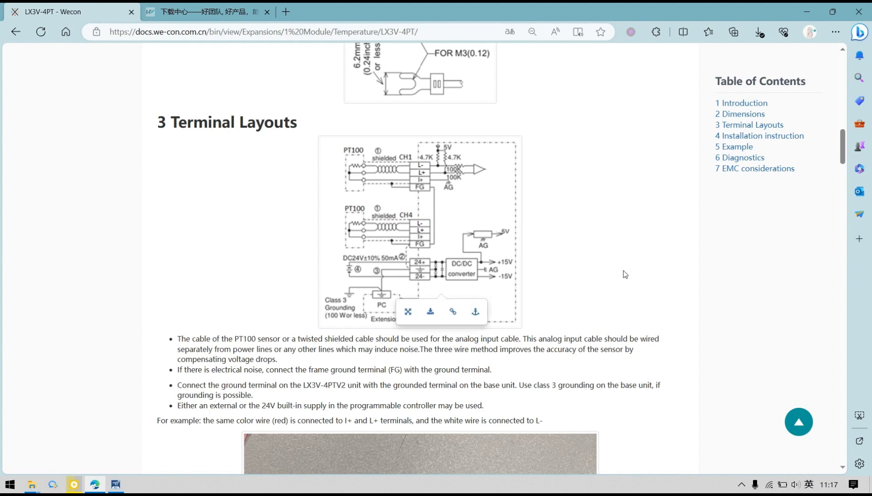
{"action": "scroll", "scroll_direction": "down", "scroll_amount": 3}
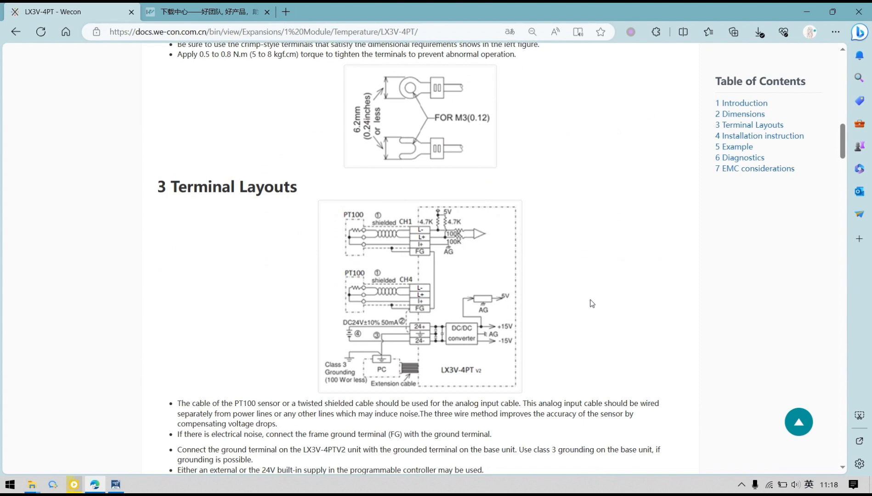
{"action": "mouse_move", "coordinate": [588, 301]}
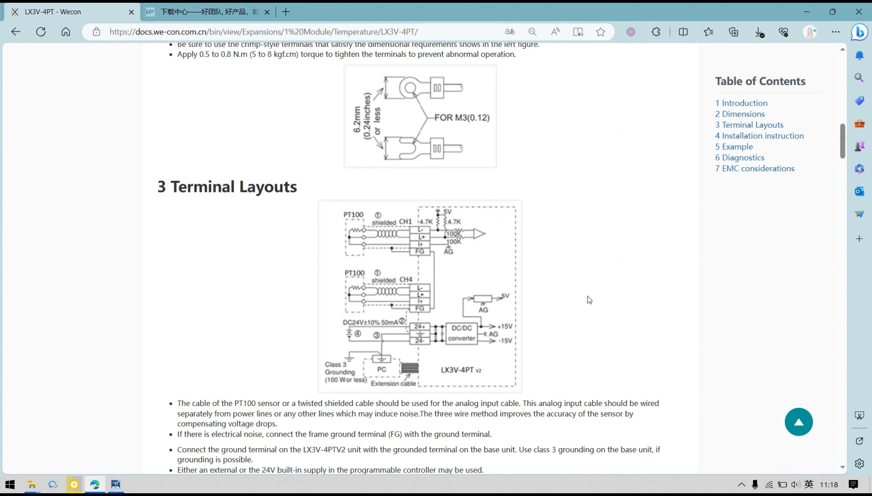
{"action": "scroll", "scroll_direction": "down", "scroll_amount": 3}
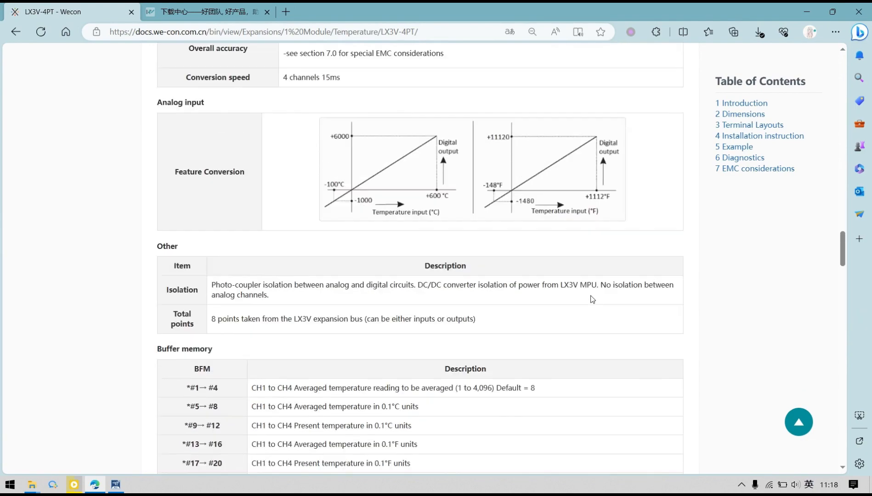
- Review the BFM #5–#20 rows of the LX3V-4PT buffer memory table, then clear the row highlight
{"action": "scroll", "scroll_direction": "down", "scroll_amount": 3}
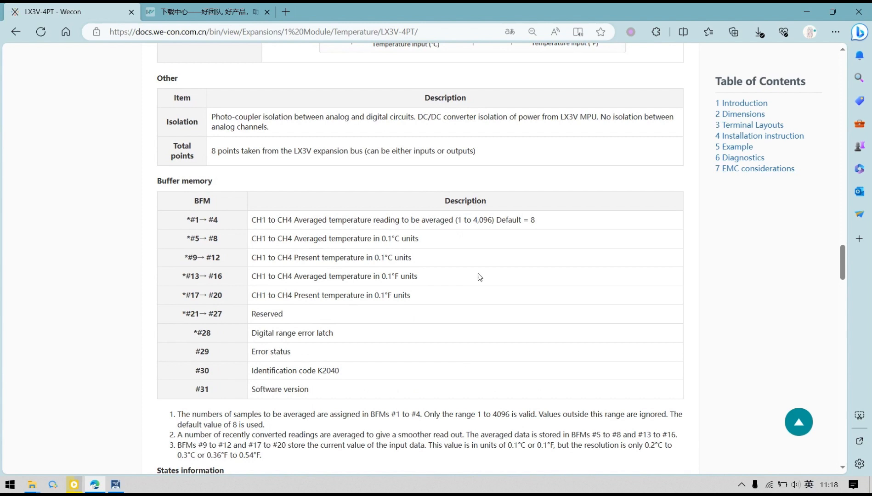
{"action": "mouse_move", "coordinate": [202, 228]}
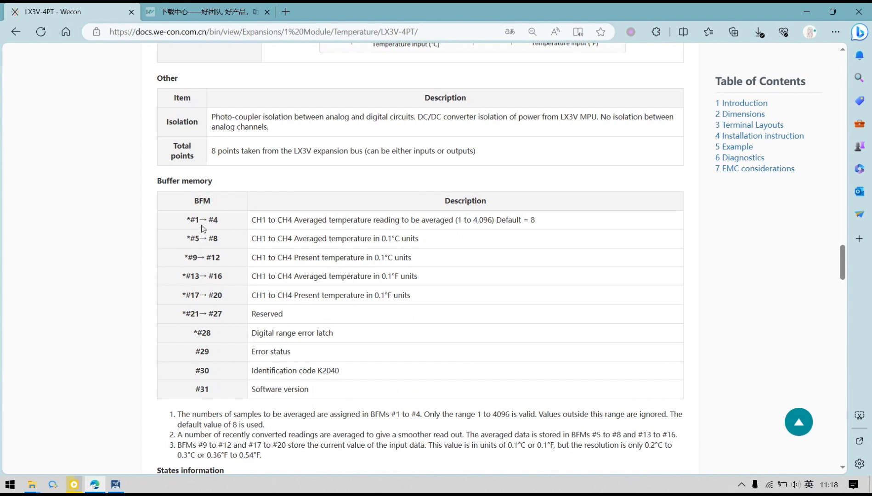
{"action": "mouse_move", "coordinate": [330, 237]}
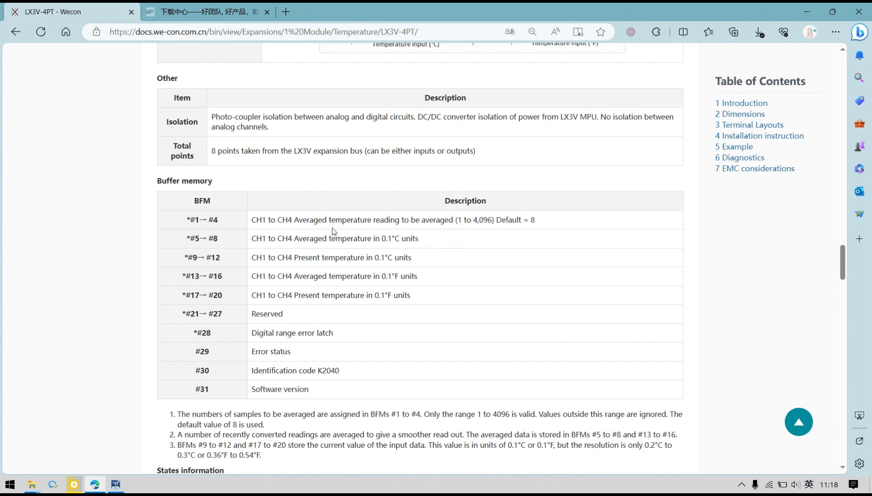
{"action": "mouse_move", "coordinate": [243, 225]}
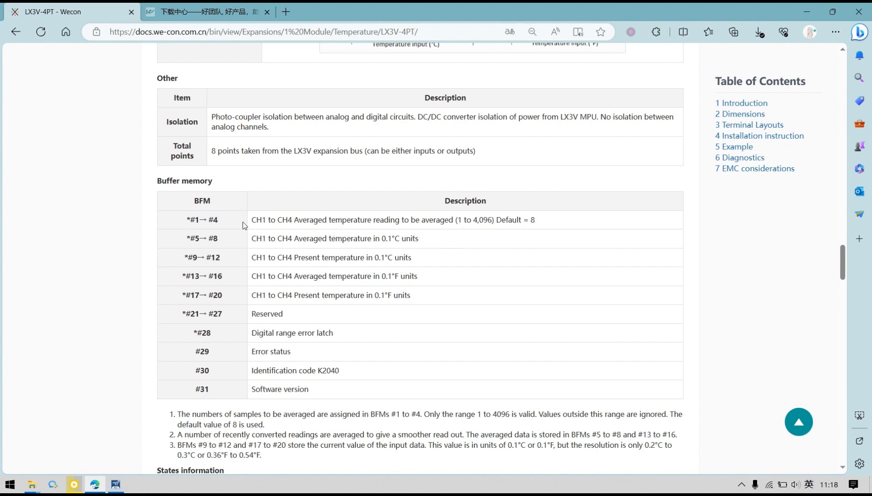
{"action": "mouse_move", "coordinate": [197, 218]}
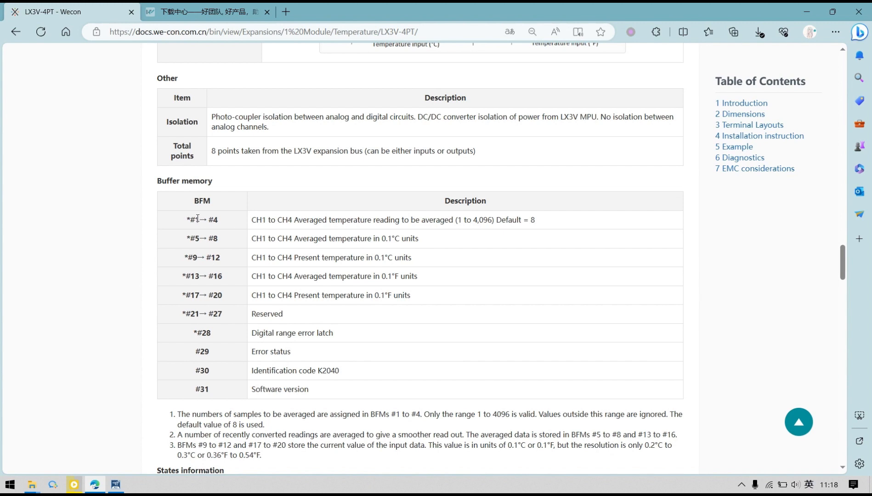
{"action": "mouse_move", "coordinate": [251, 243]}
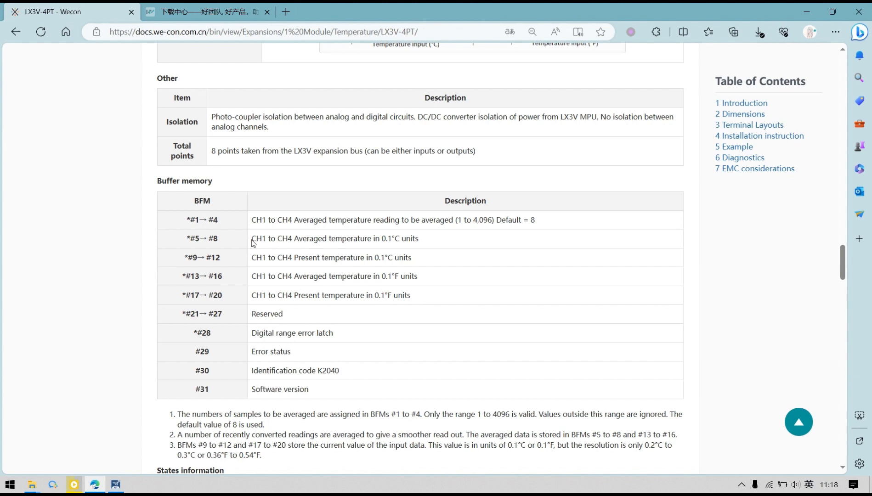
{"action": "mouse_move", "coordinate": [480, 269]}
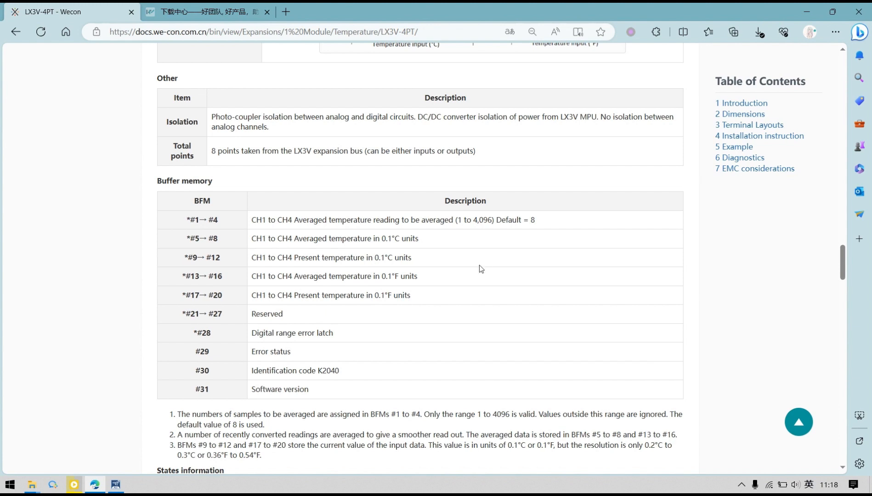
{"action": "mouse_move", "coordinate": [205, 250]}
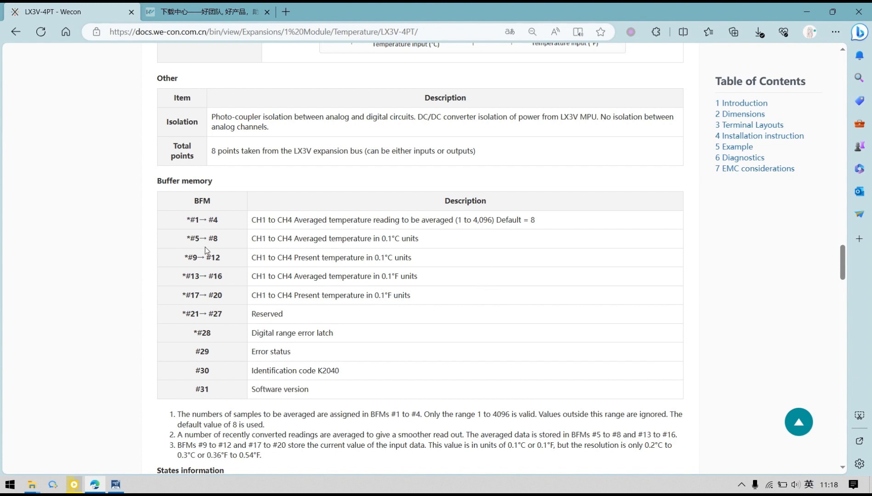
{"action": "mouse_move", "coordinate": [326, 250]}
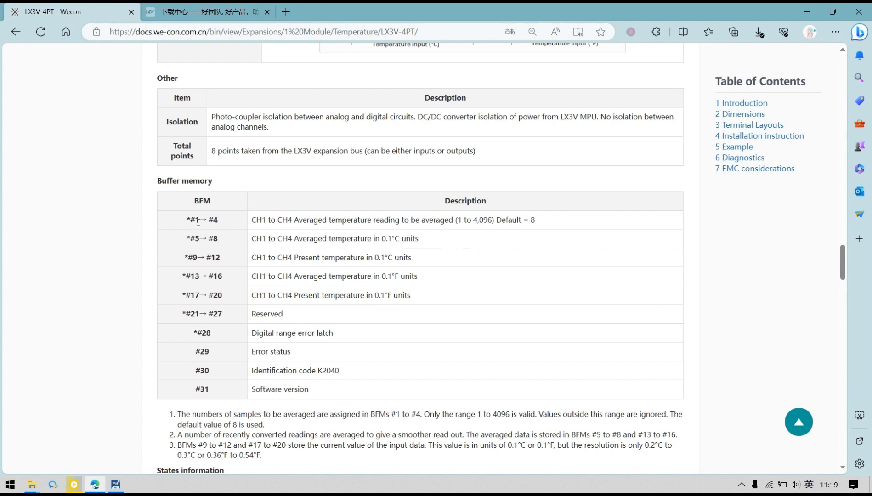
{"action": "mouse_move", "coordinate": [405, 255]}
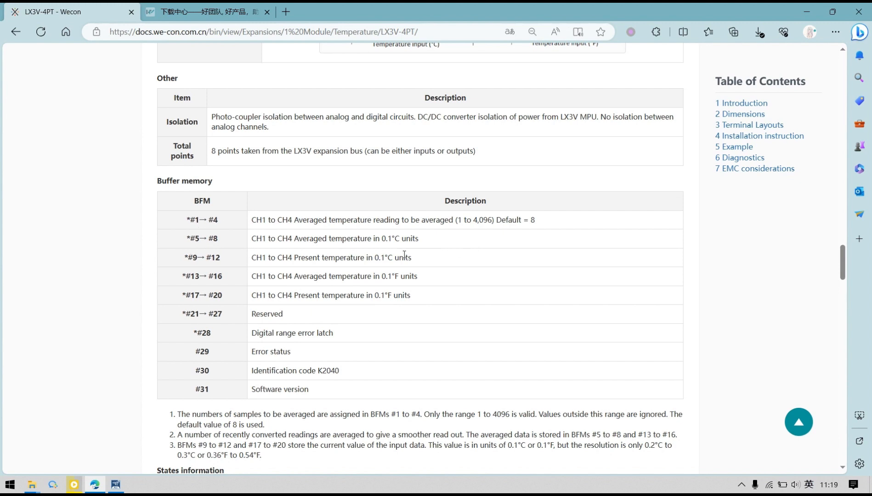
{"action": "mouse_move", "coordinate": [315, 239]}
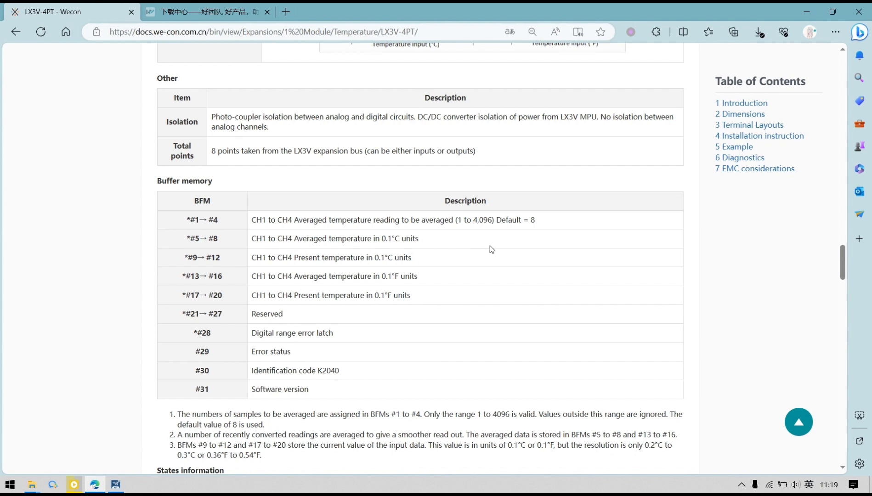
{"action": "mouse_move", "coordinate": [500, 260]}
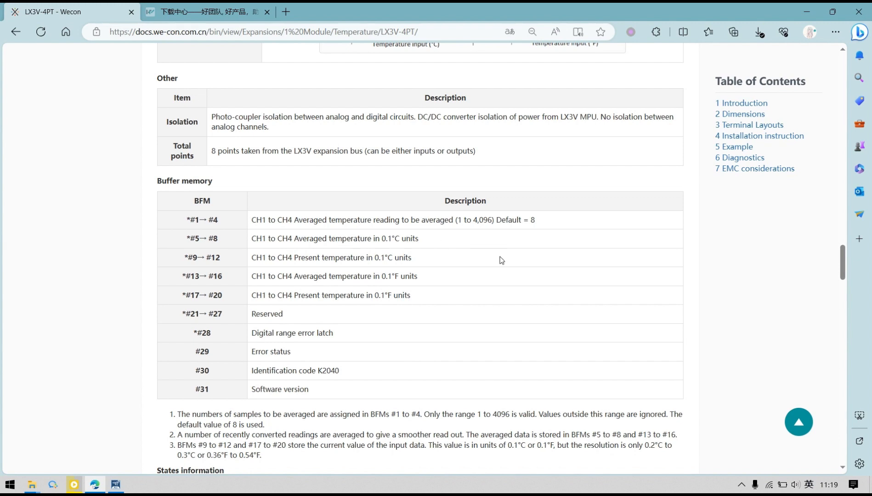
{"action": "mouse_move", "coordinate": [496, 259]}
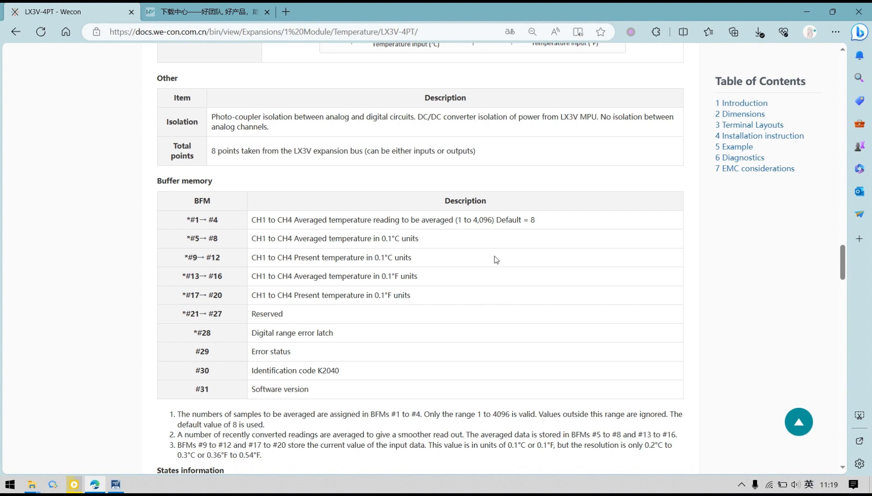
{"action": "mouse_move", "coordinate": [243, 251]}
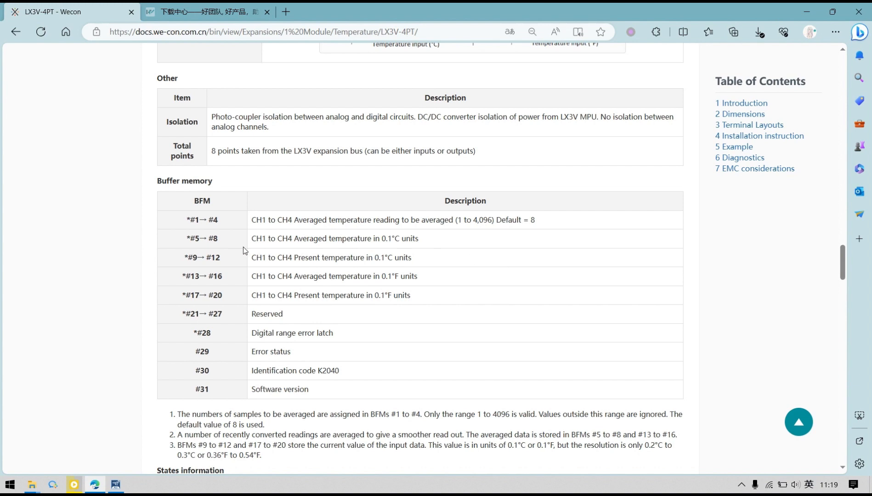
{"action": "mouse_move", "coordinate": [237, 263]}
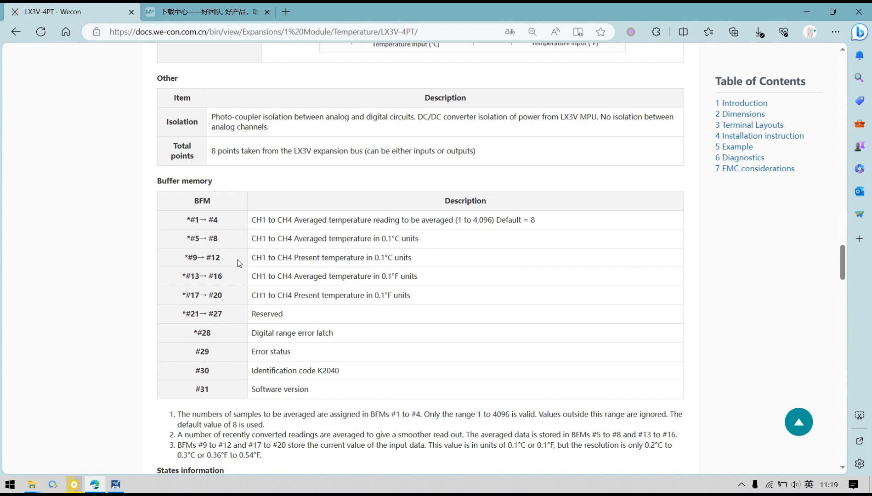
{"action": "mouse_move", "coordinate": [238, 268]}
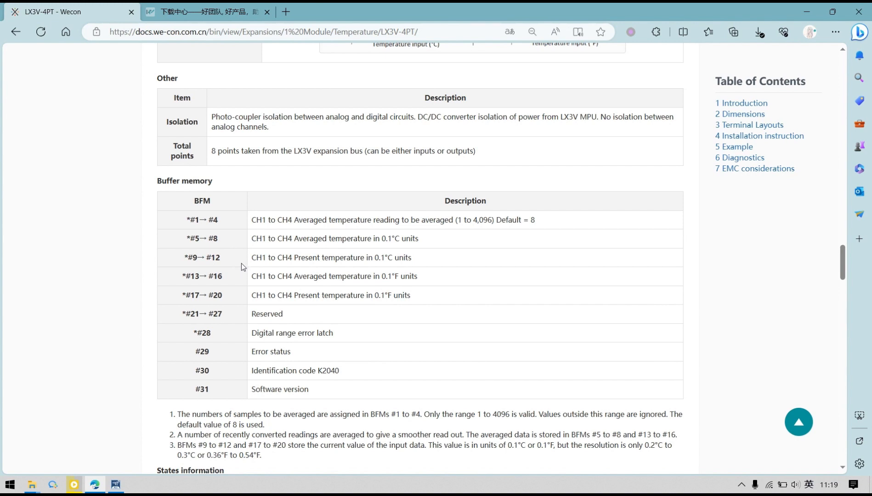
{"action": "mouse_move", "coordinate": [332, 267]}
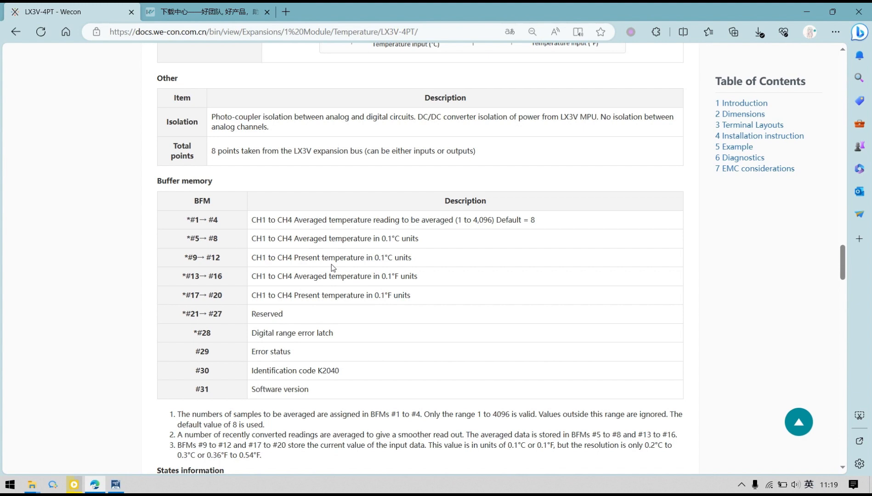
{"action": "mouse_move", "coordinate": [466, 269]}
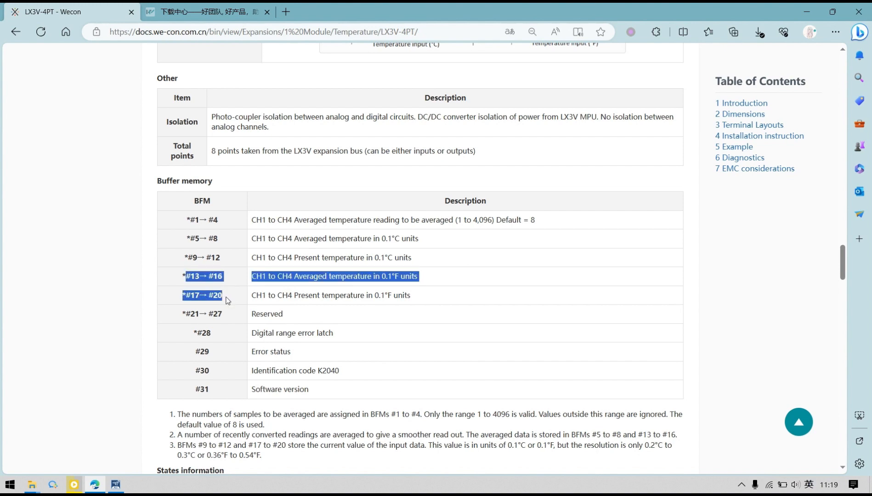
{"action": "left_click", "coordinate": [481, 302]}
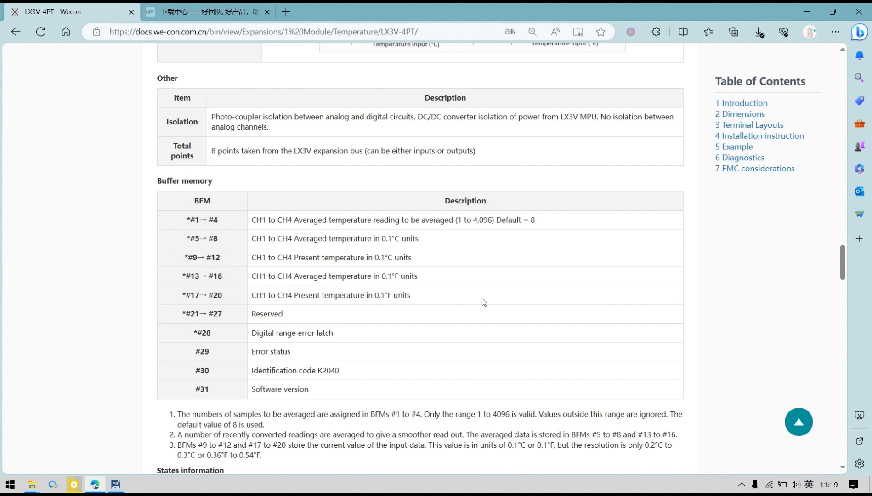
{"action": "mouse_move", "coordinate": [409, 311]}
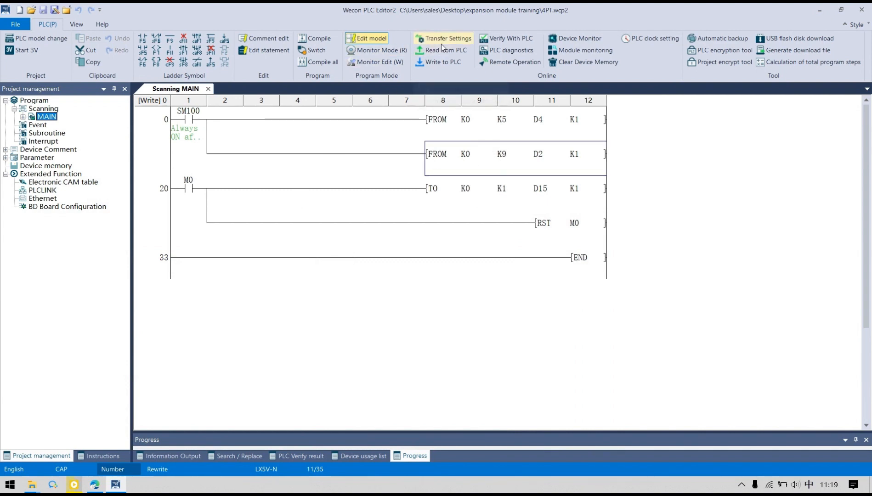
- Switch the 4PT ladder program to Monitor Mode so D4 and D2 show live readings
{"action": "left_click", "coordinate": [447, 38]}
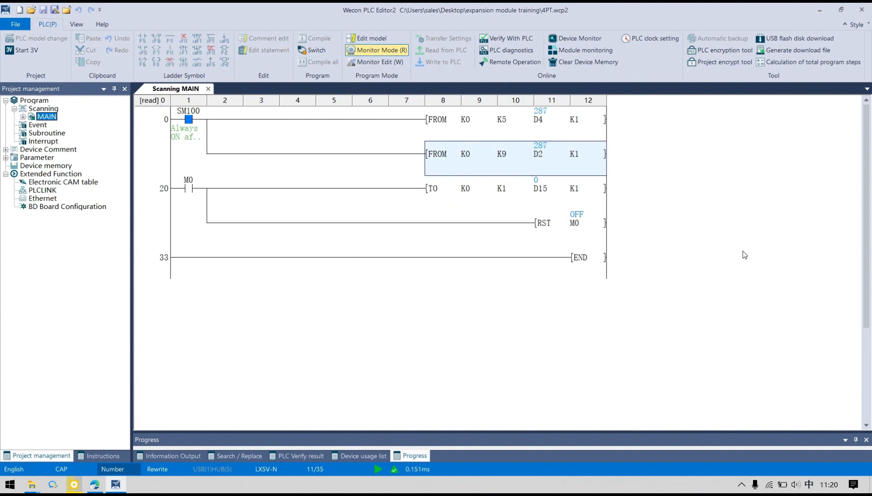
{"action": "mouse_move", "coordinate": [491, 135]}
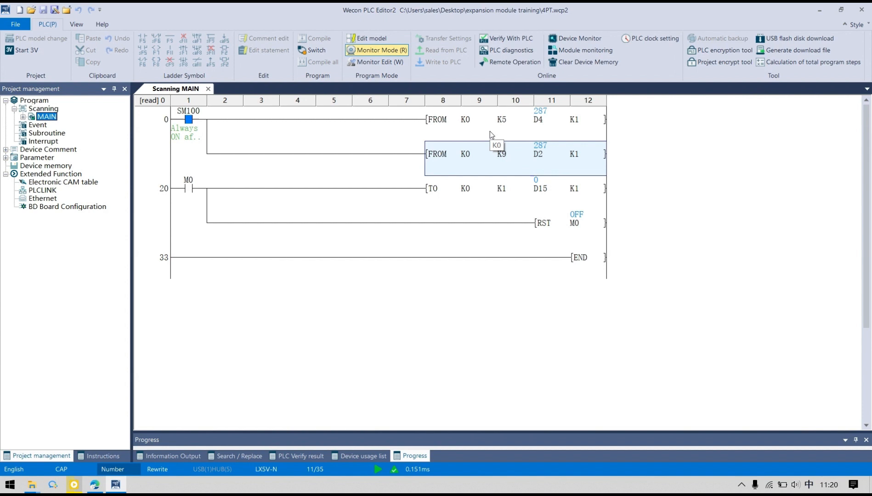
{"action": "mouse_move", "coordinate": [526, 154]}
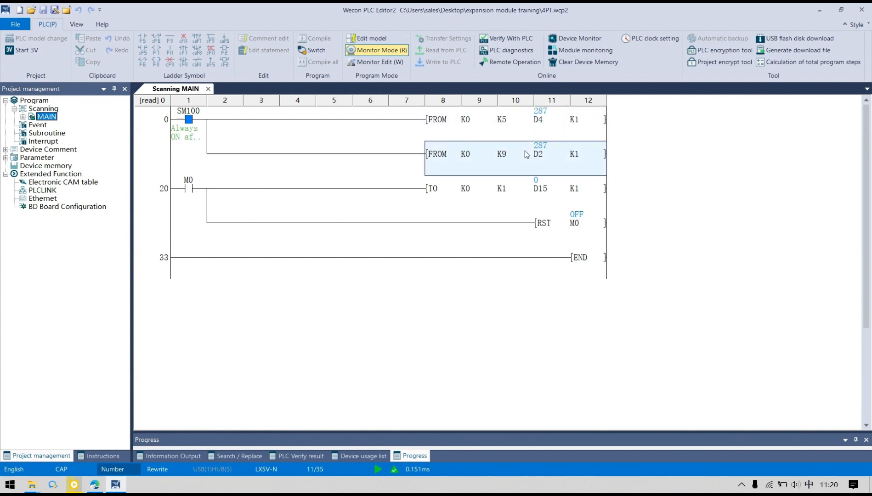
{"action": "mouse_move", "coordinate": [544, 165]}
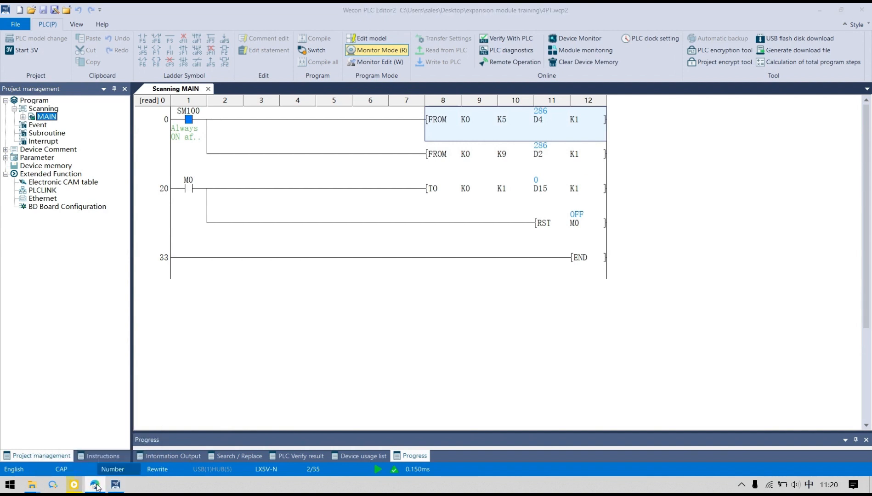
- Highlight the BFM #5–#8 averaged temperature (0.1°C) description, then minimize the browser
{"action": "left_click", "coordinate": [95, 485]}
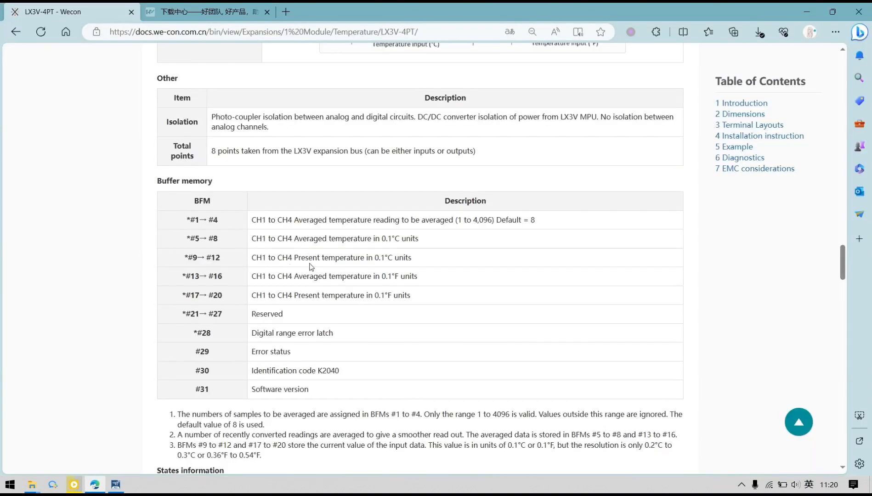
{"action": "left_click_drag", "start_coordinate": [294, 258], "coordinate": [370, 257]}
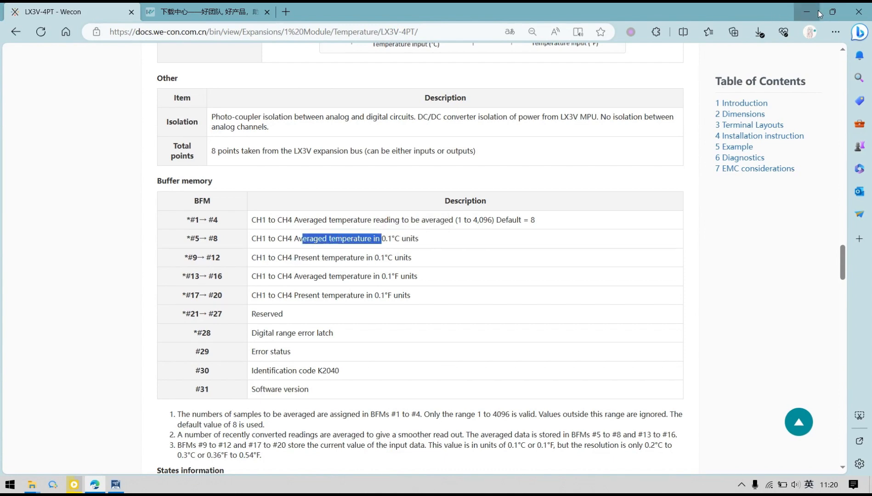
{"action": "left_click", "coordinate": [115, 484]}
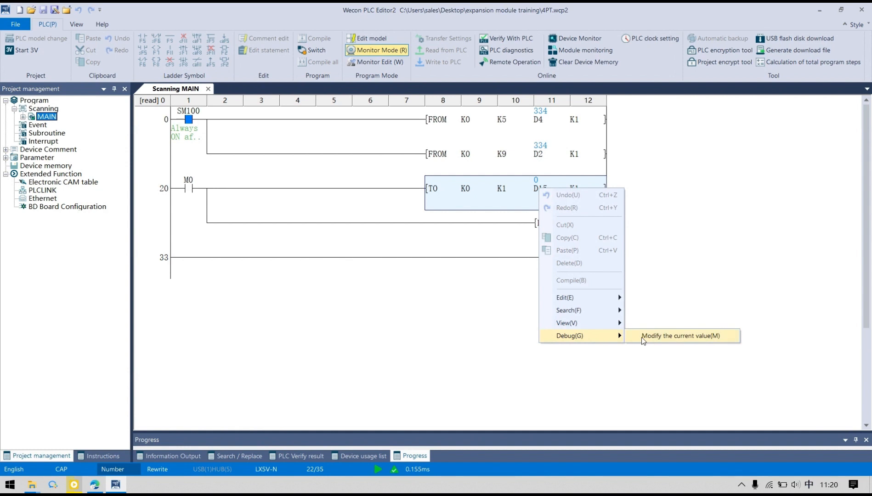
- Write 1000 into D15 for the TO instruction via Modify current value
{"action": "left_click", "coordinate": [681, 335]}
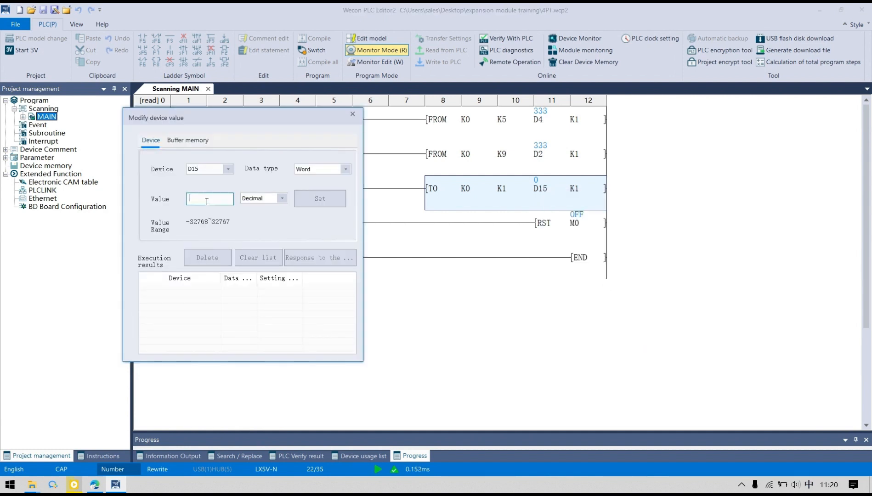
{"action": "type", "text": "1000"}
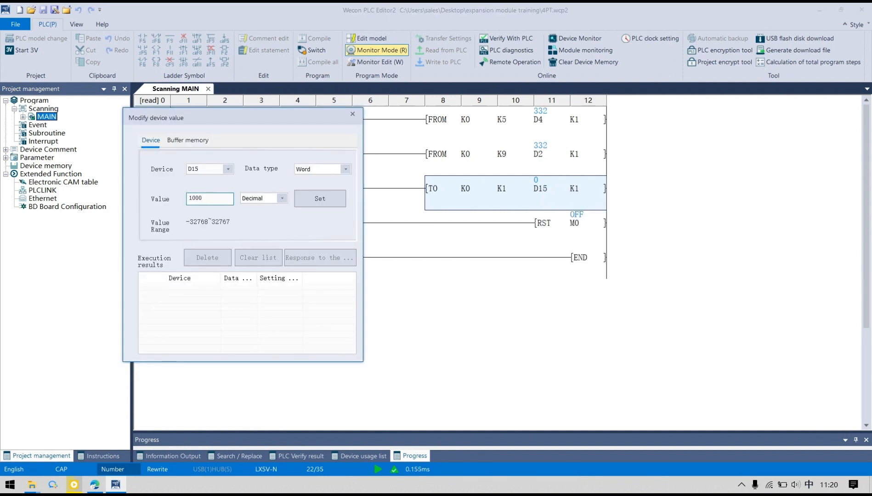
{"action": "left_click", "coordinate": [319, 198]}
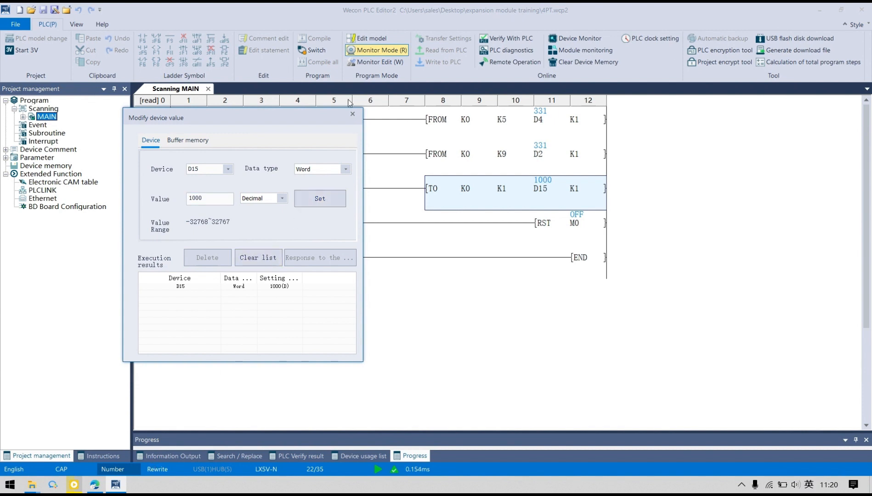
{"action": "left_click", "coordinate": [351, 114]}
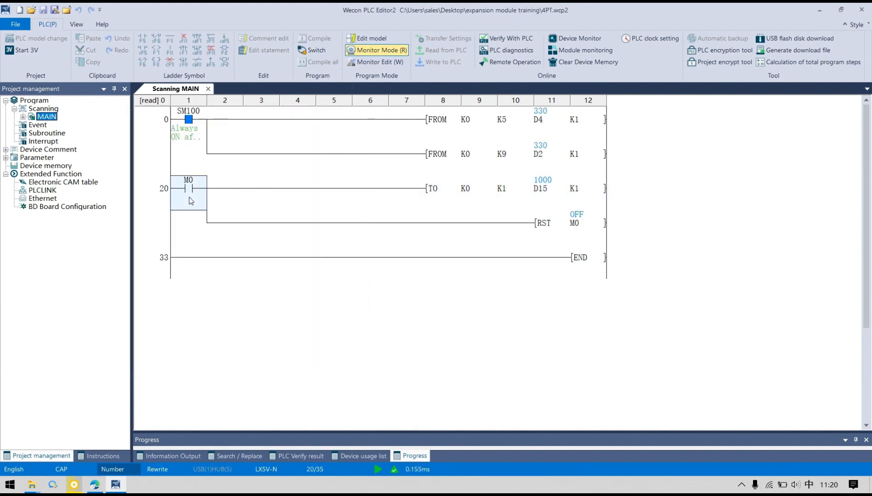
- Force the M0 contact ON through the Modify device value dialog
{"action": "double_click", "coordinate": [188, 188]}
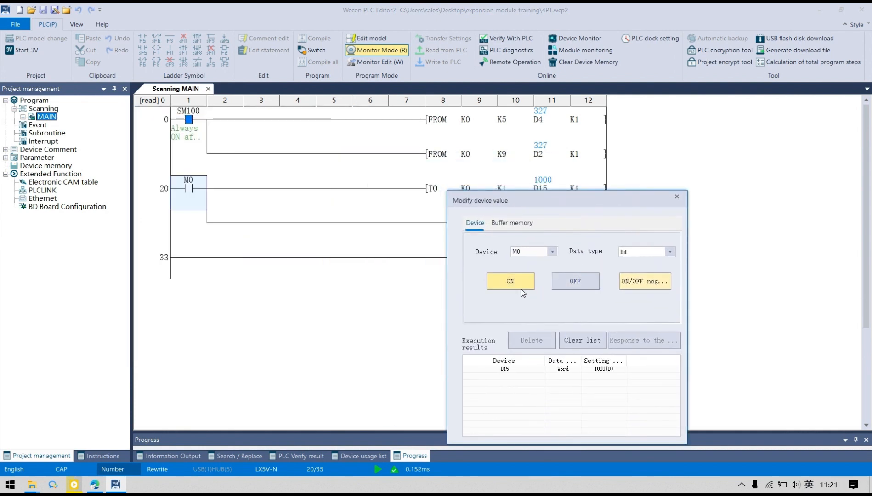
{"action": "left_click", "coordinate": [509, 280]}
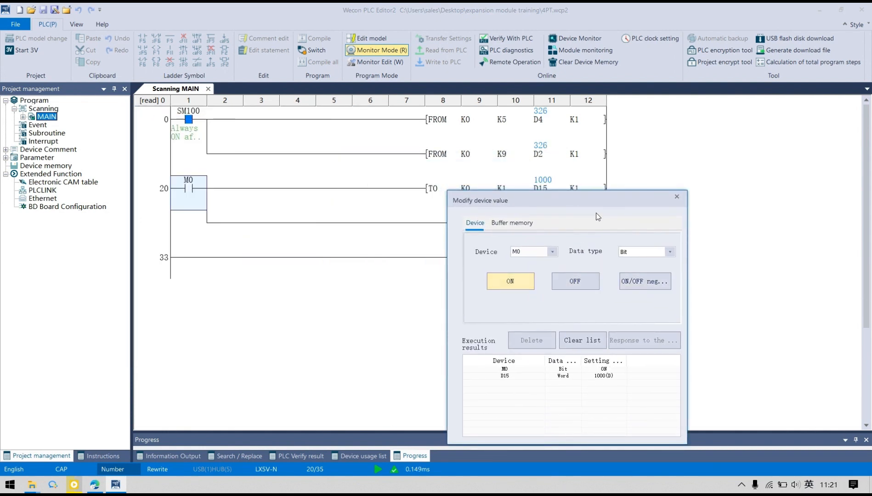